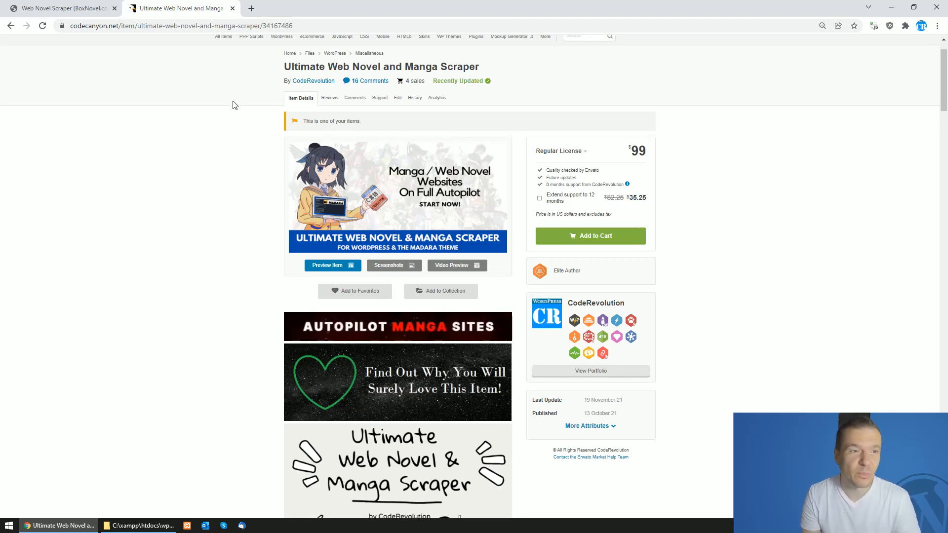
Step: Switch away from the plugin's product page to the WordPress BoxNovel.com scraper page
left_click(60, 8)
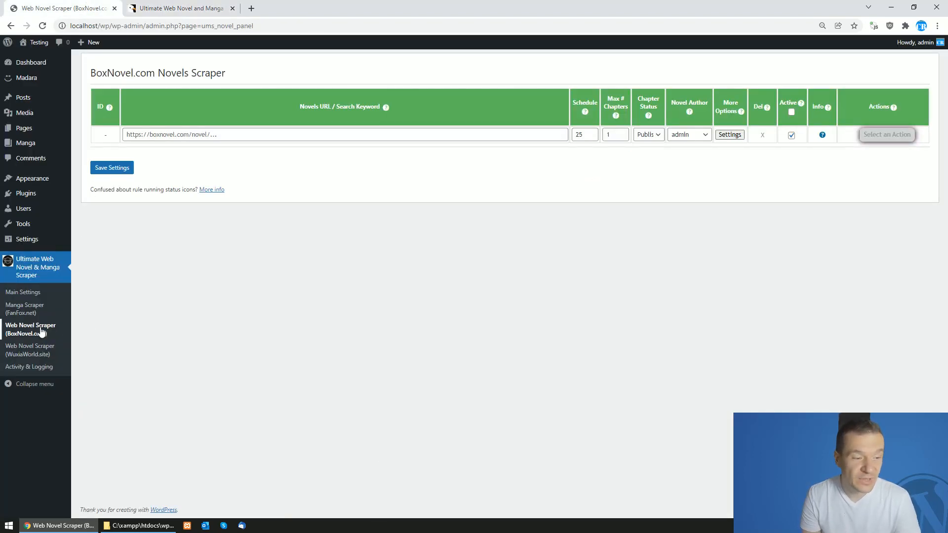
left_click(178, 7)
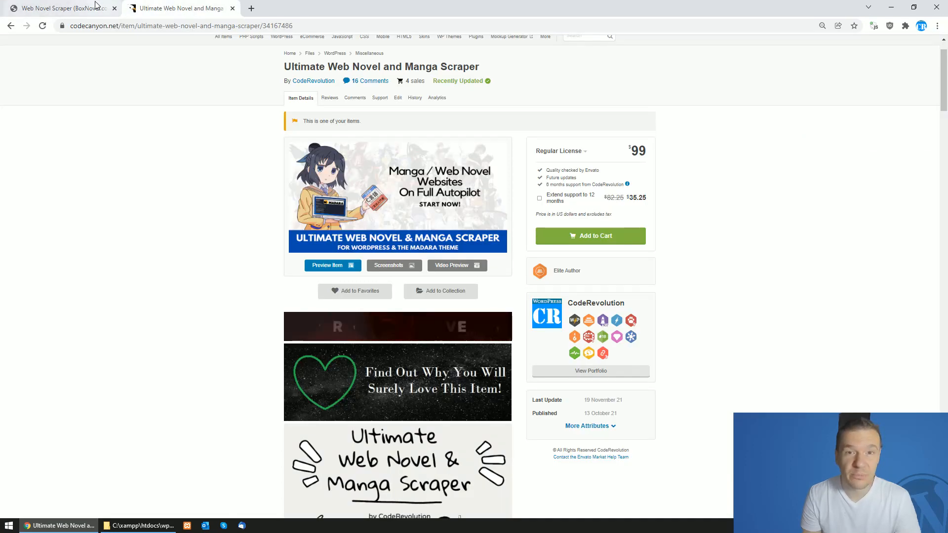
left_click(60, 8)
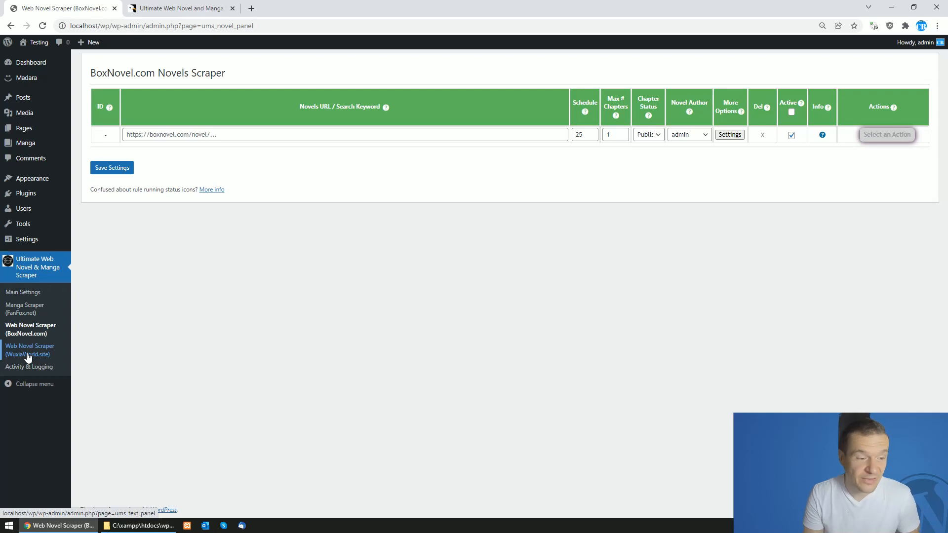
Step: Open the WuxiaWorld.site scraper and review its rule's scraping methods without changing anything
left_click(30, 350)
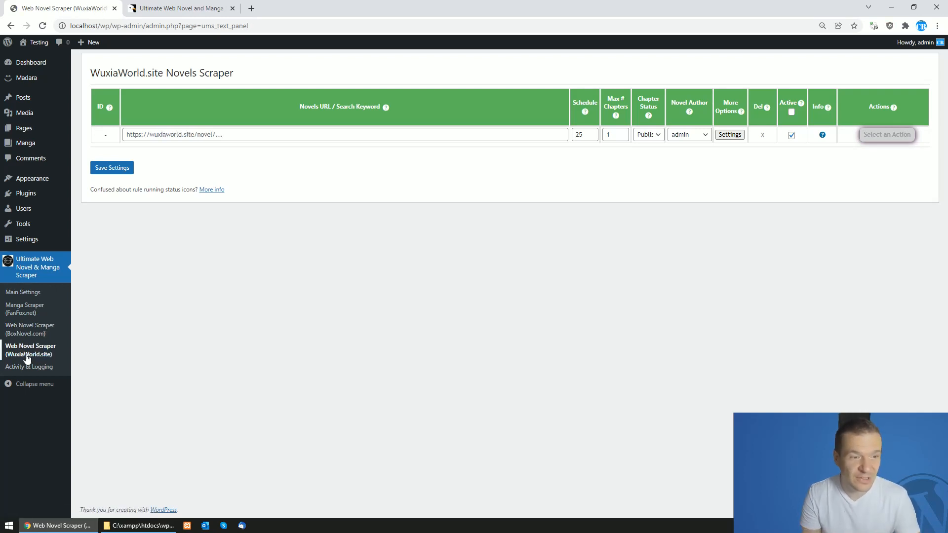
mouse_move(186, 310)
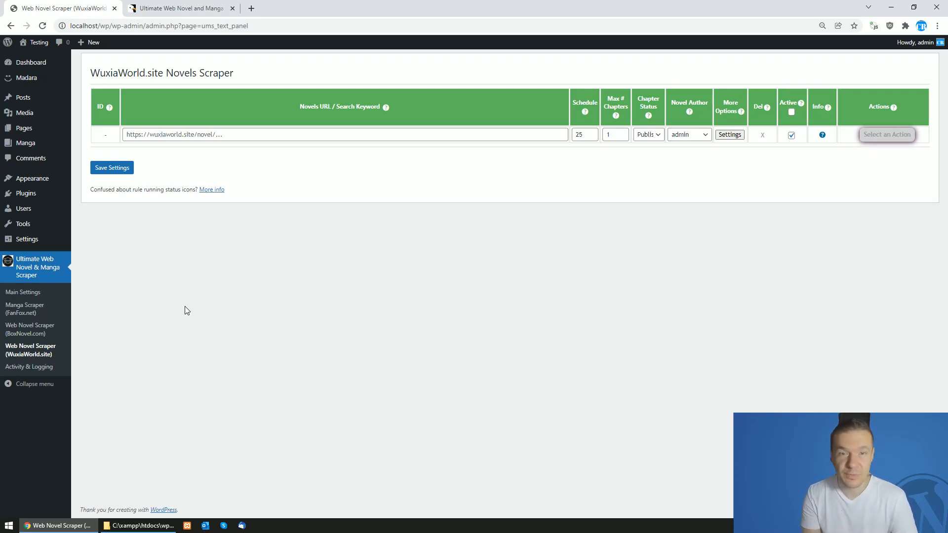
left_click(729, 134)
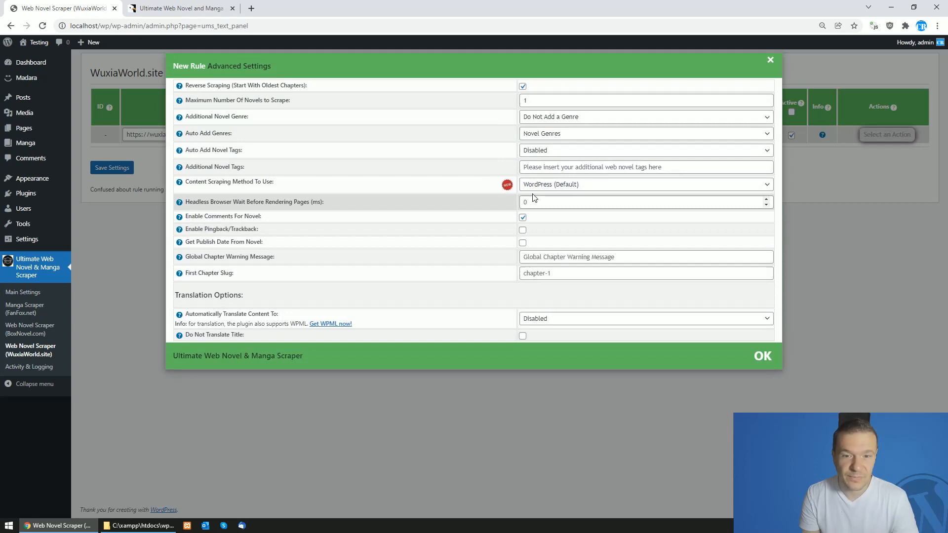
left_click(644, 184)
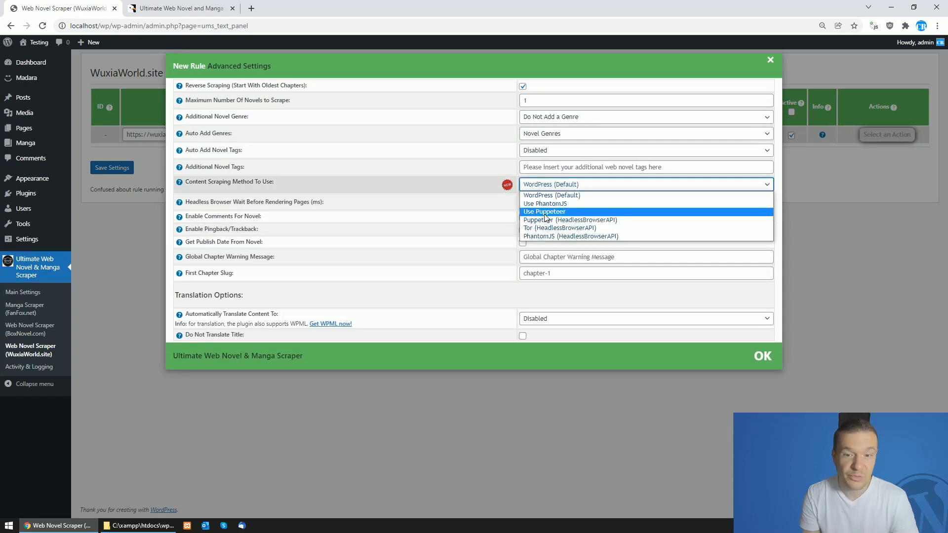
mouse_move(570, 219)
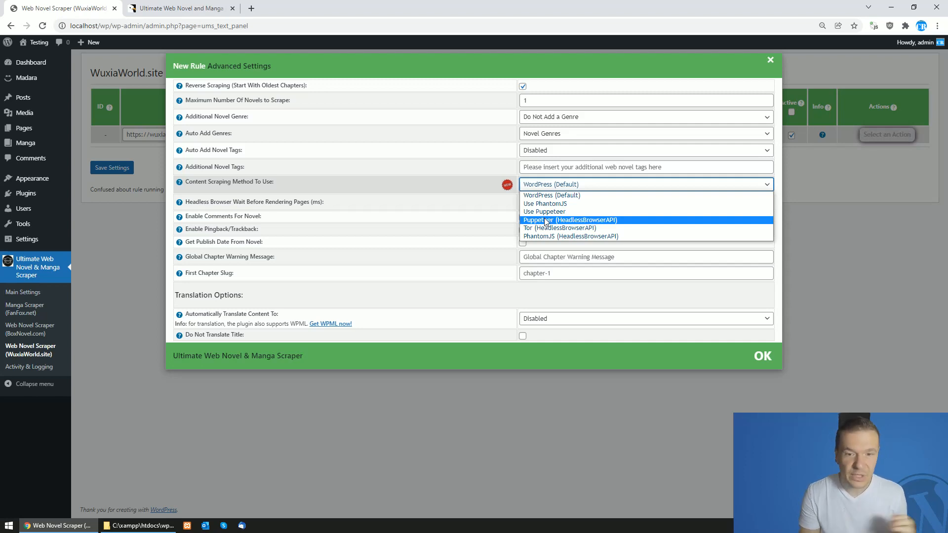
mouse_move(535, 221)
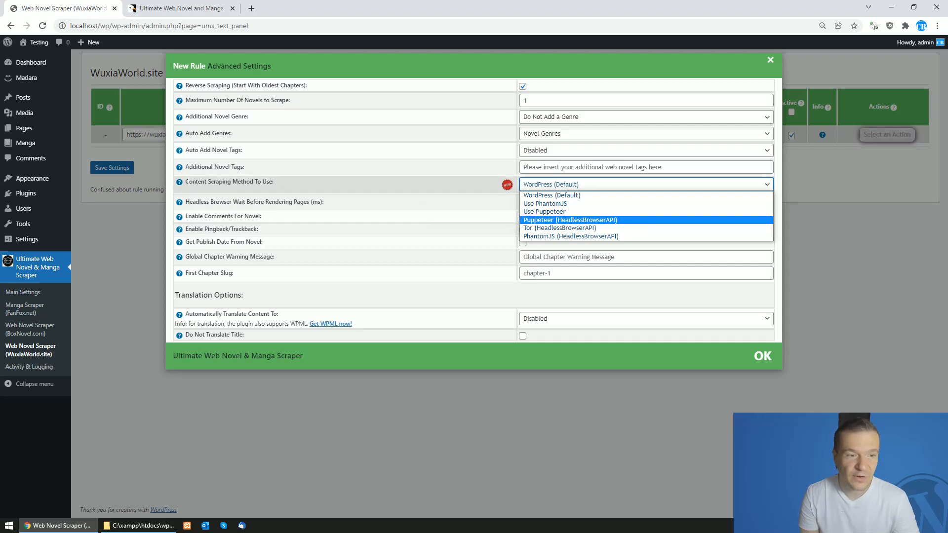
left_click(551, 195)
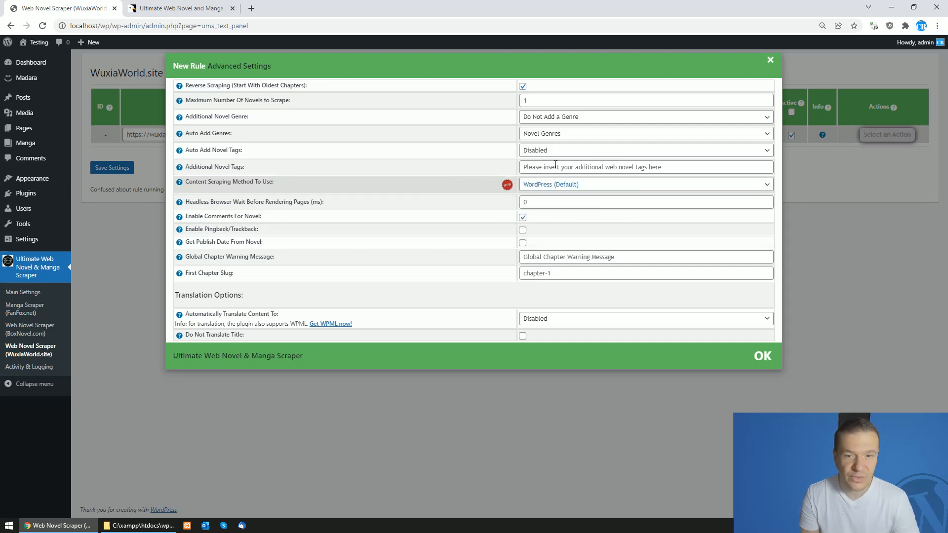
left_click(644, 184)
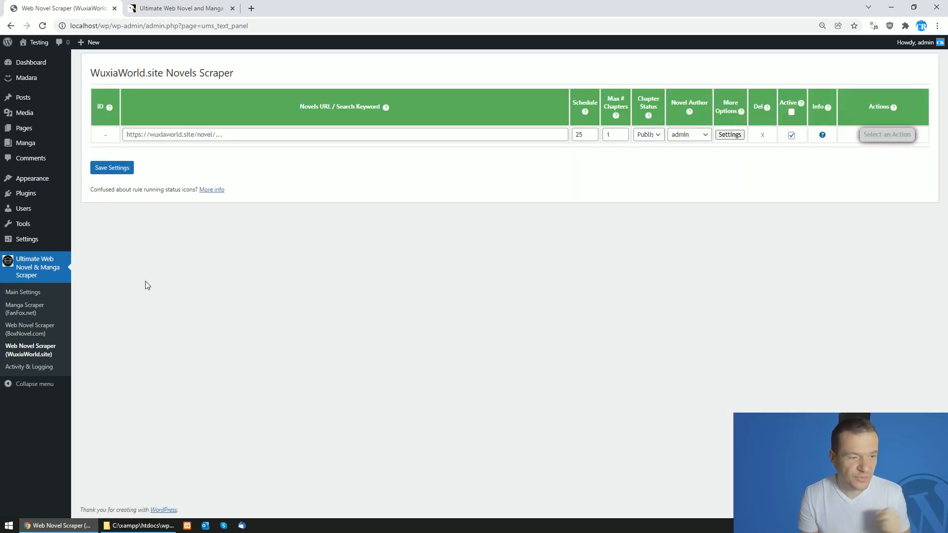
Step: Open the BoxNovel.com novels scraper rules page
left_click(30, 329)
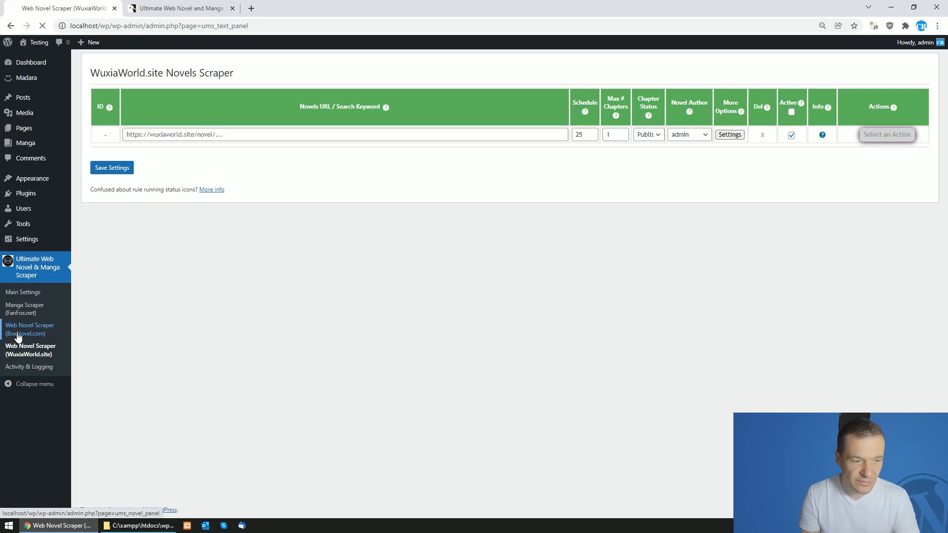
left_click(30, 329)
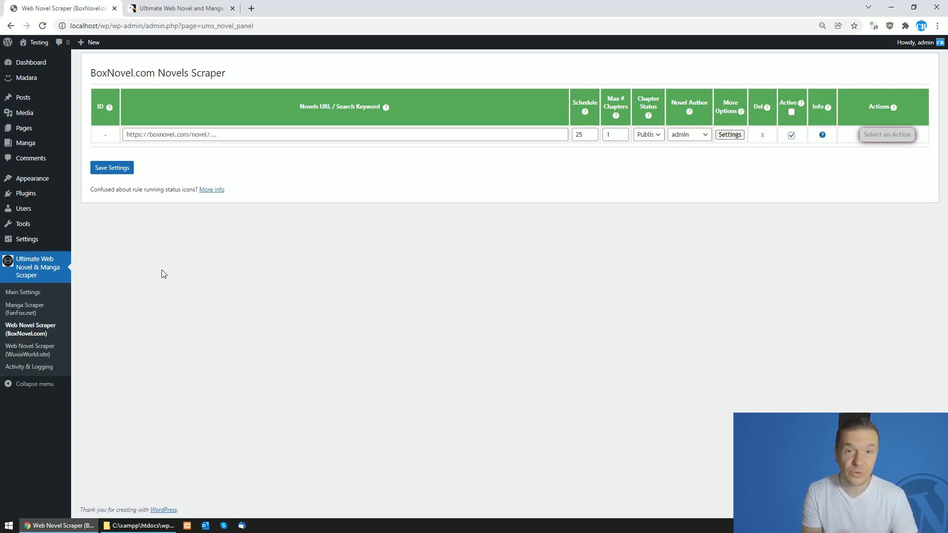
left_click(178, 134)
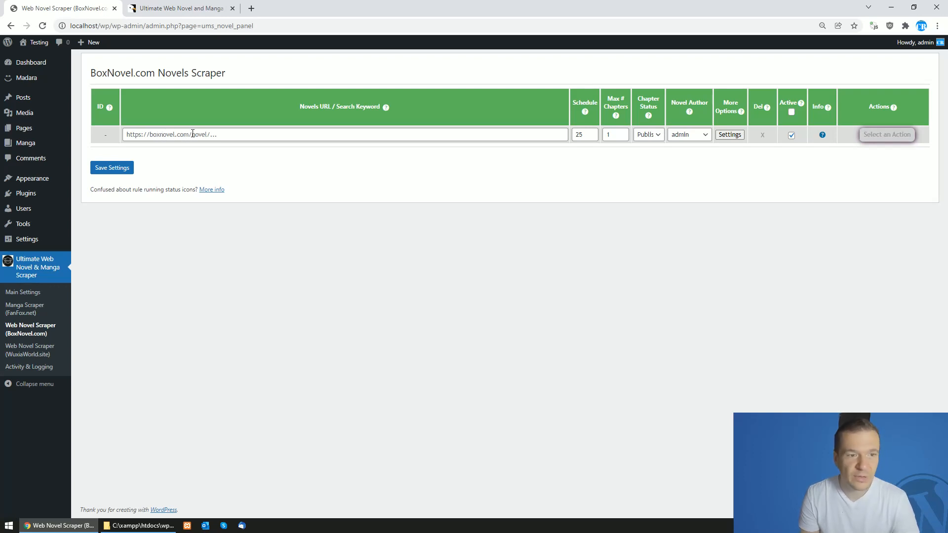
Step: Save a rule with keyword 'experimental', then select that keyword to replace it with 'new'
left_click(344, 134)
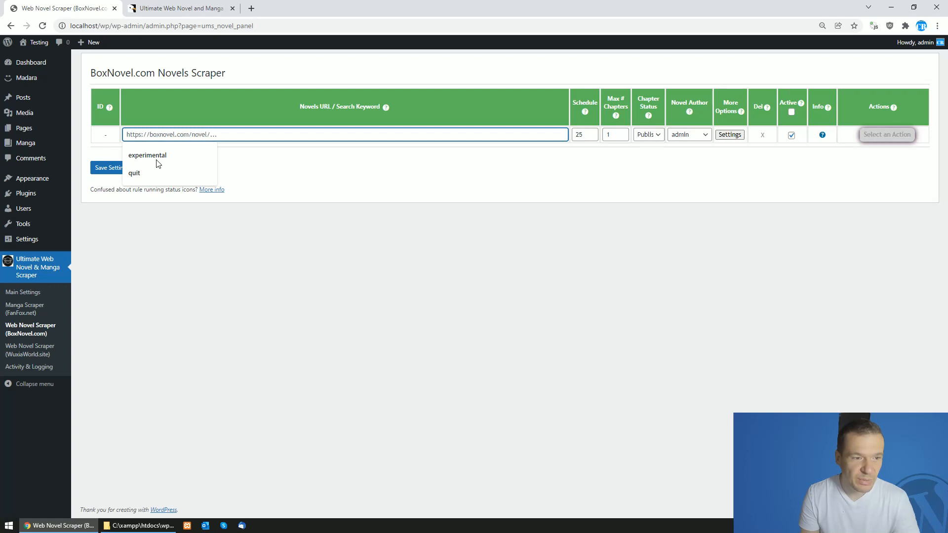
left_click(147, 156)
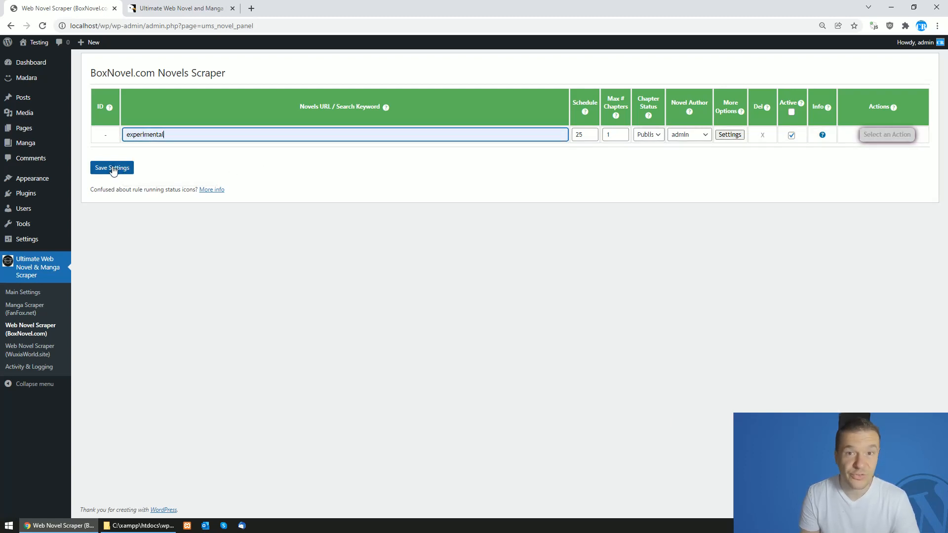
left_click(112, 167)
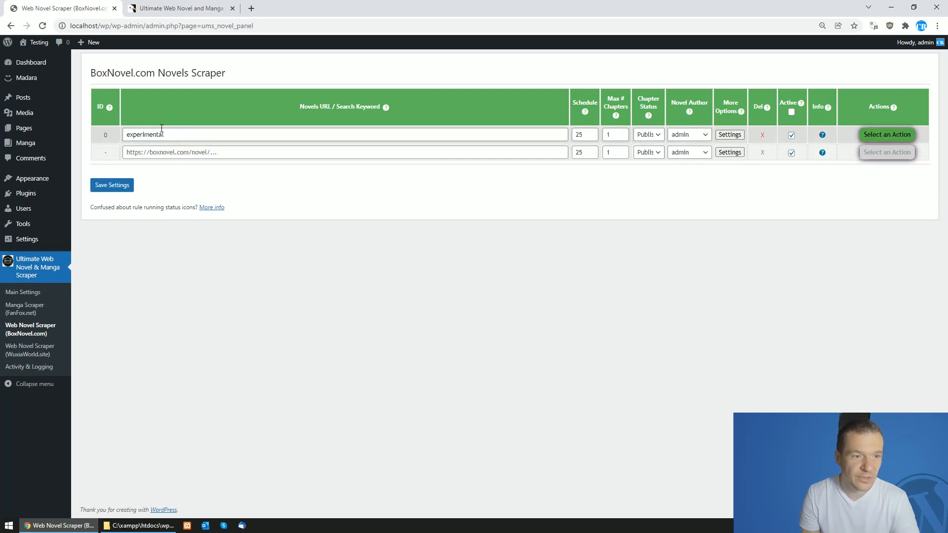
double_click(143, 134)
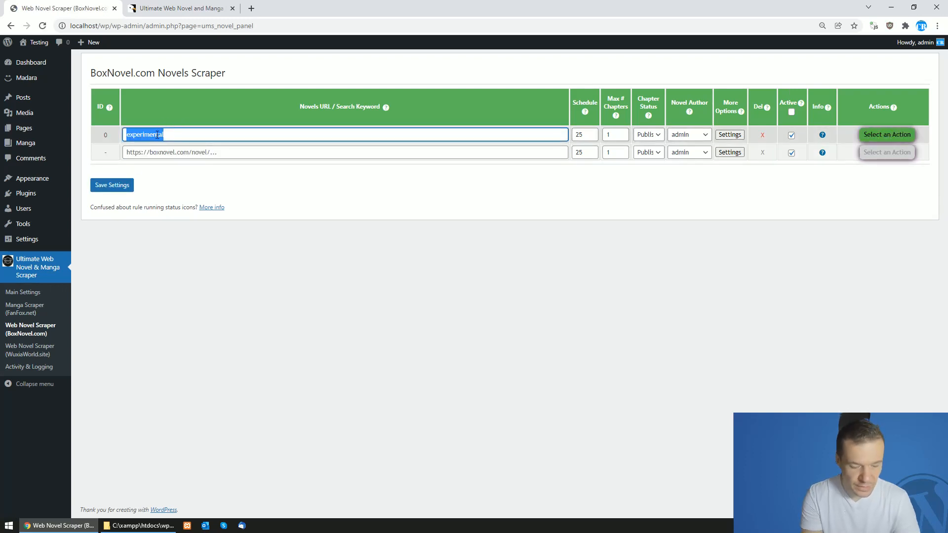
left_click(112, 185)
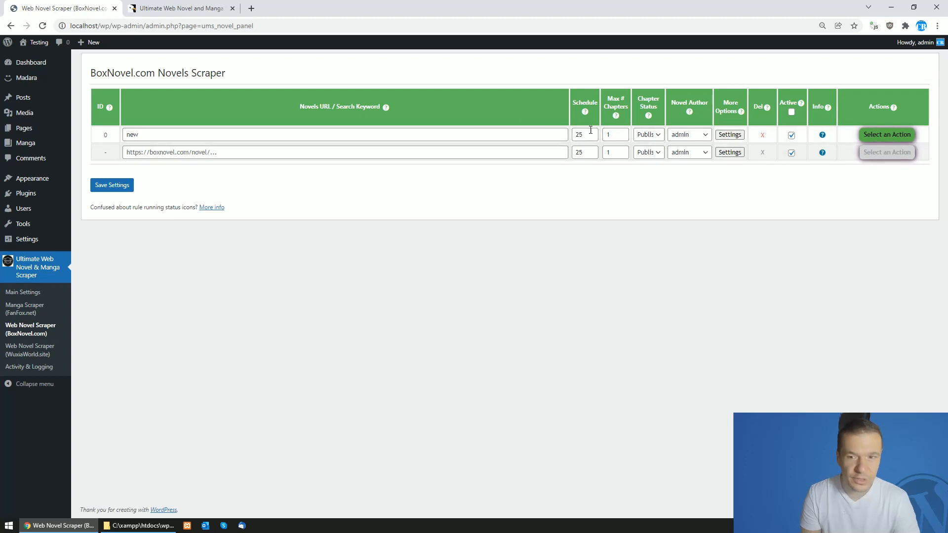
Step: Run rule 0 with keyword 'new' and review the imported Chapter 1 content
left_click(886, 134)
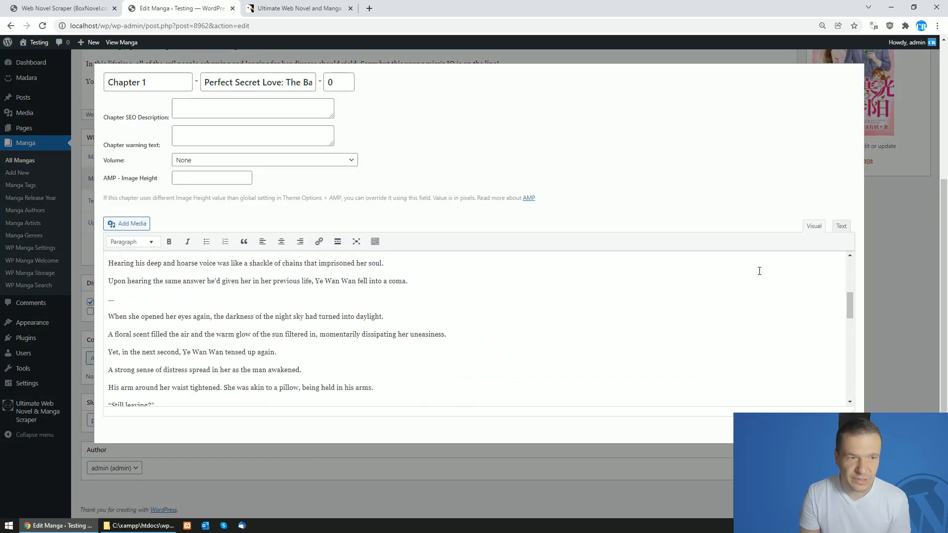
scroll("down", 3)
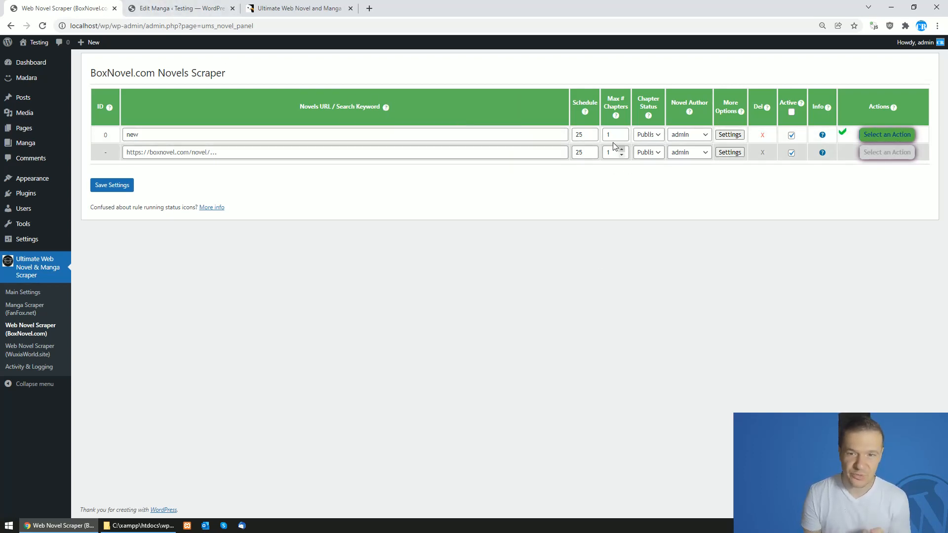
left_click(612, 135)
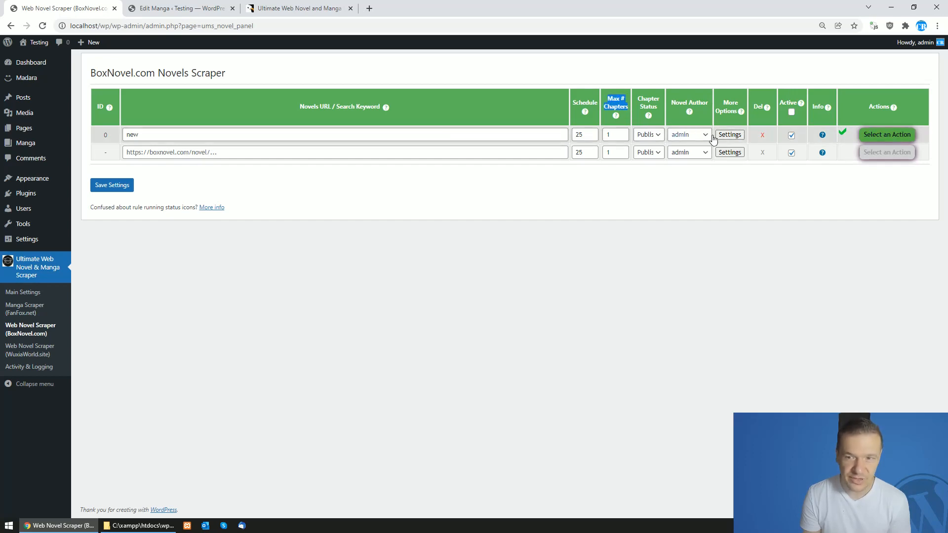
left_click(729, 134)
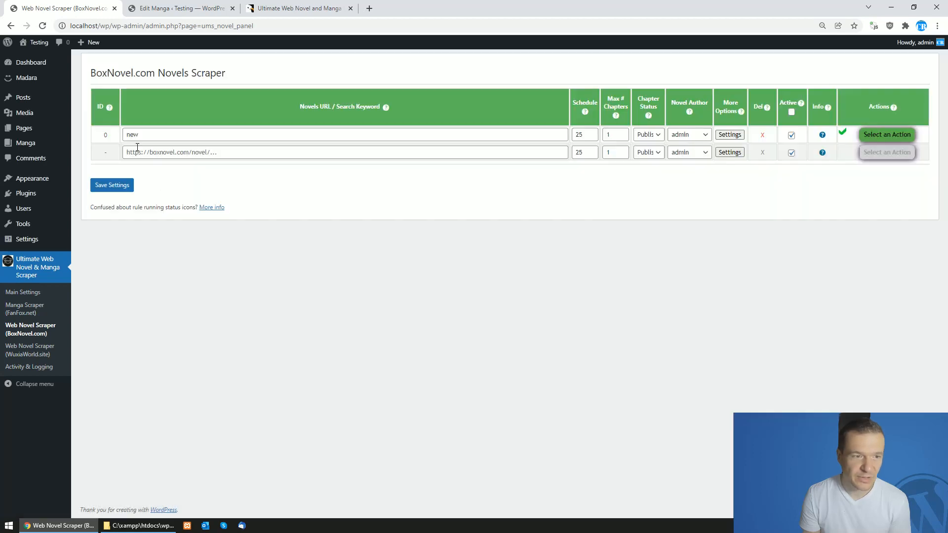
left_click(175, 7)
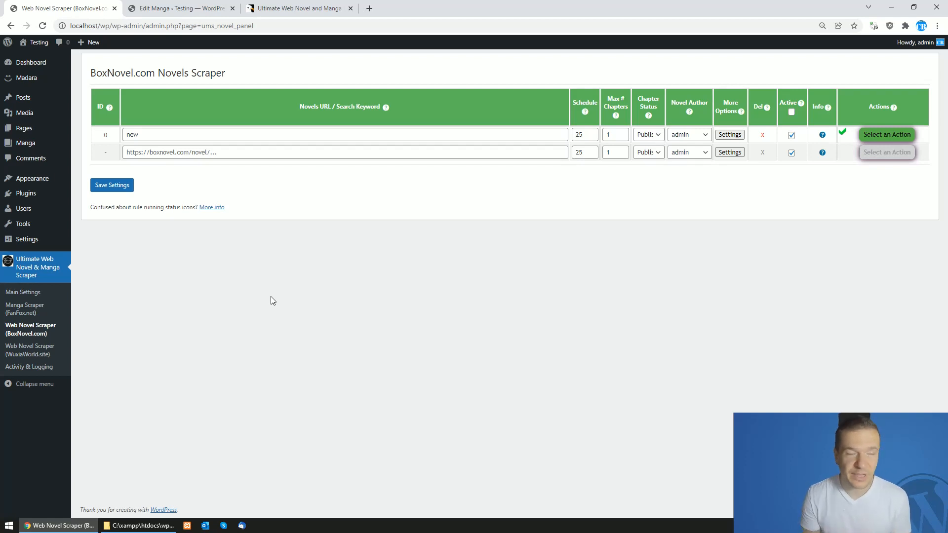
mouse_move(29, 350)
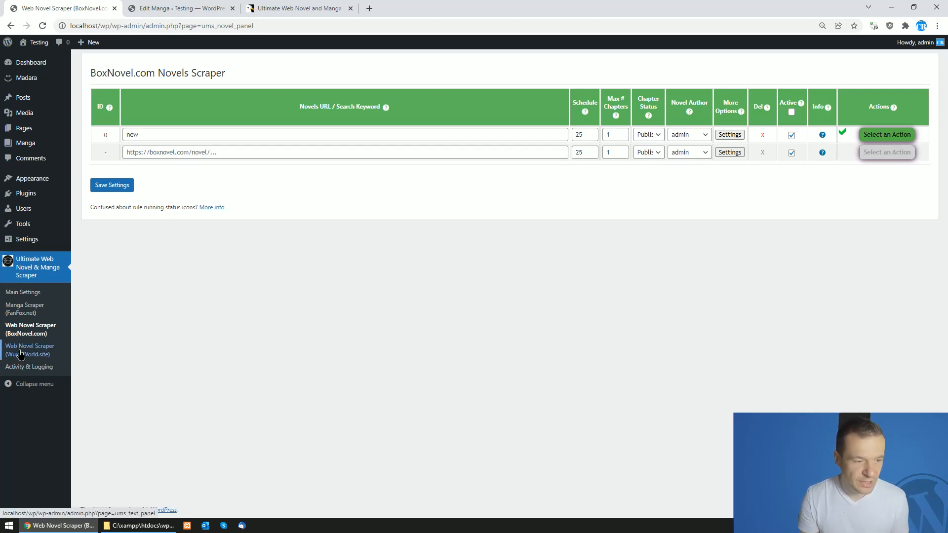
Step: Give a WuxiaWorld.site rule the keyword 'naruto', save it, and dismiss the settings popup
left_click(29, 351)
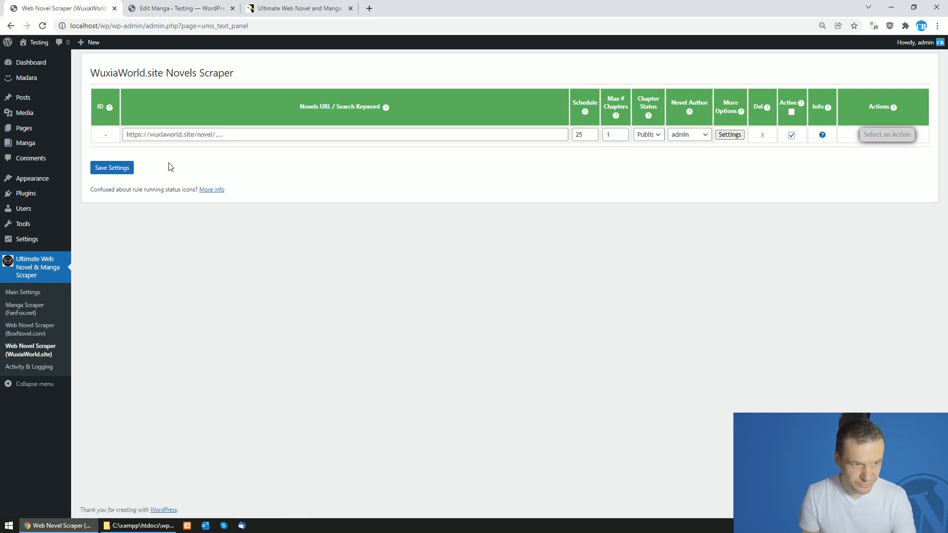
type("naruto")
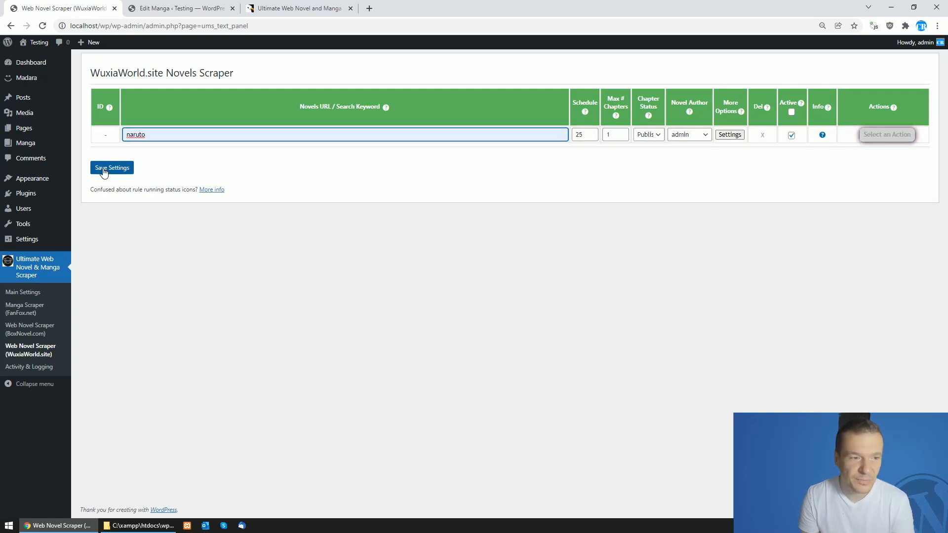
left_click(730, 134)
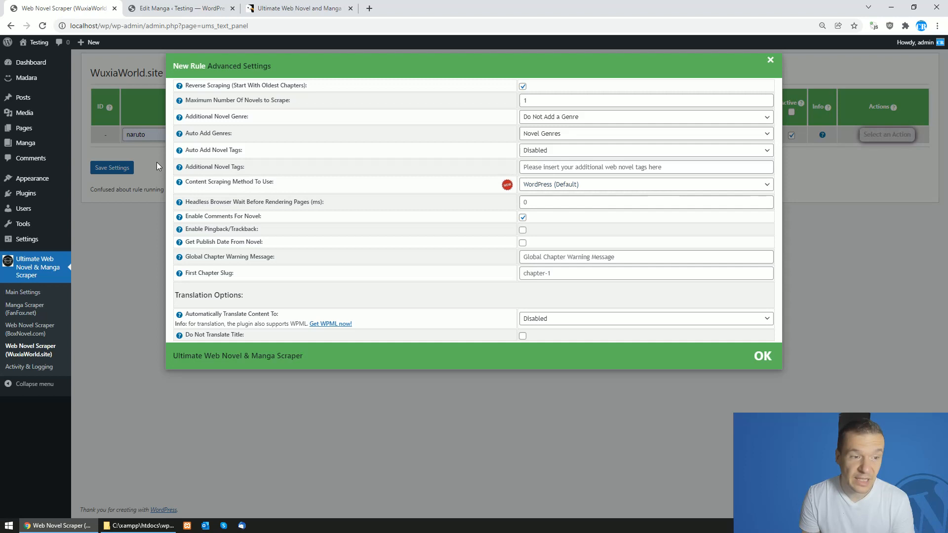
left_click(643, 184)
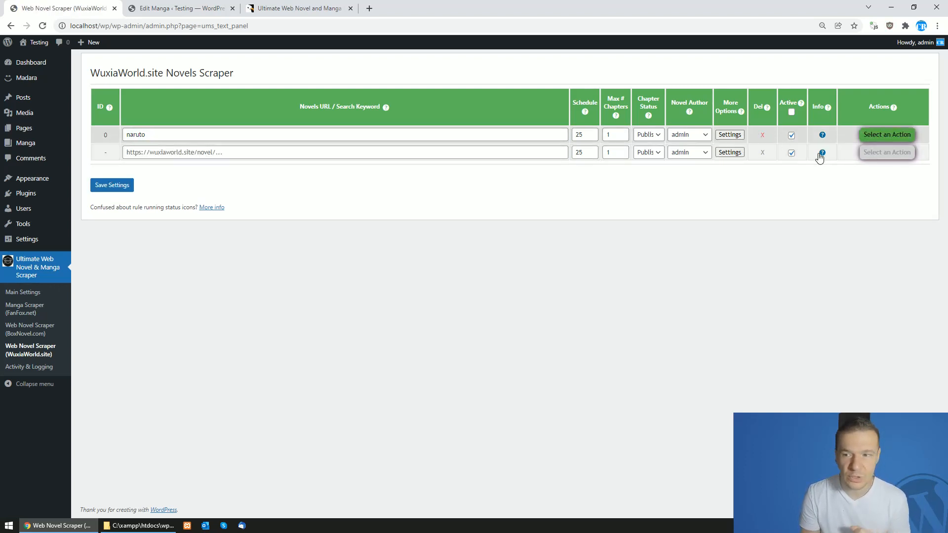
left_click(887, 134)
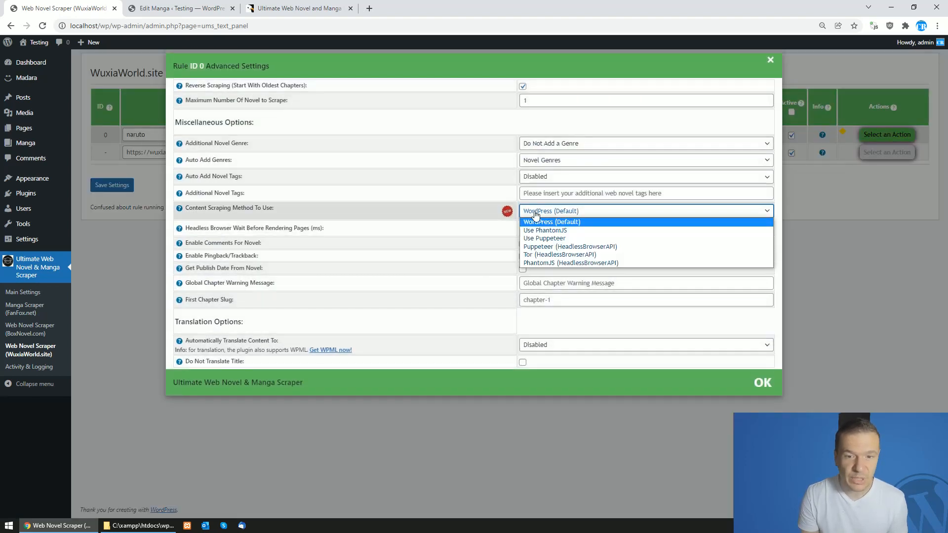
left_click(544, 237)
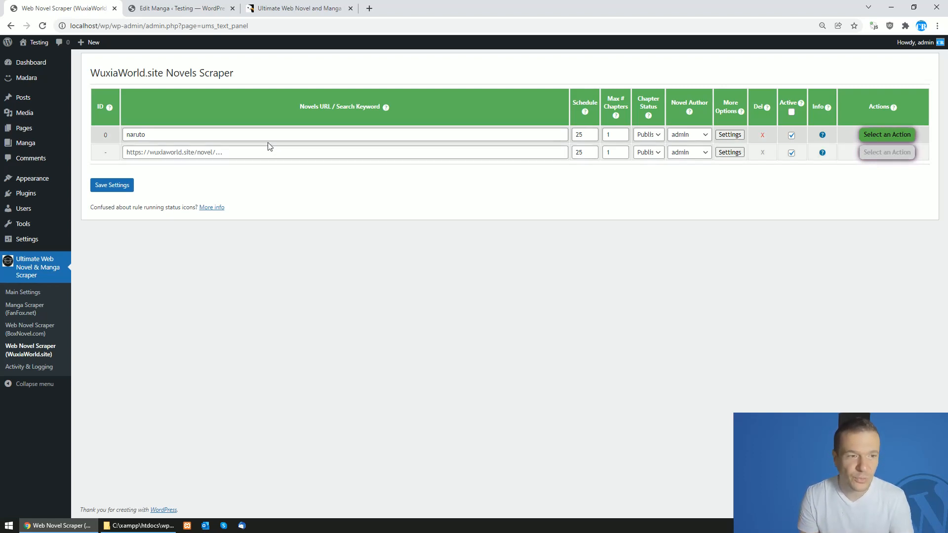
Step: Let the naruto rule finish importing, then return to the BoxNovel.com scraper page
left_click(729, 134)
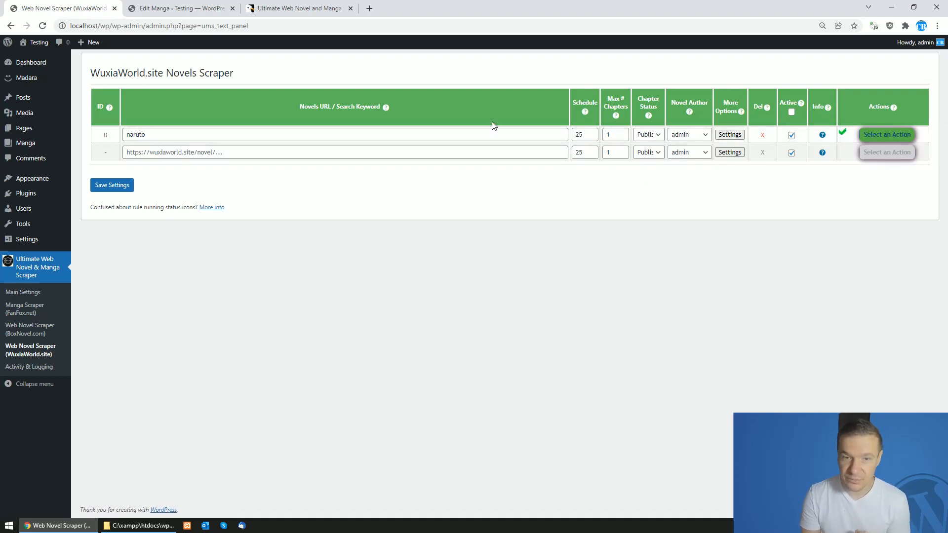
left_click(26, 143)
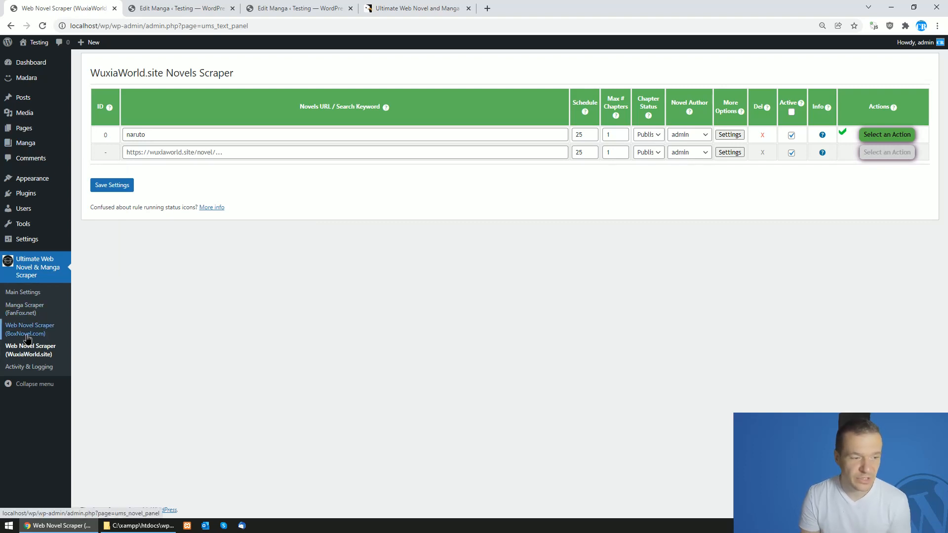
left_click(29, 329)
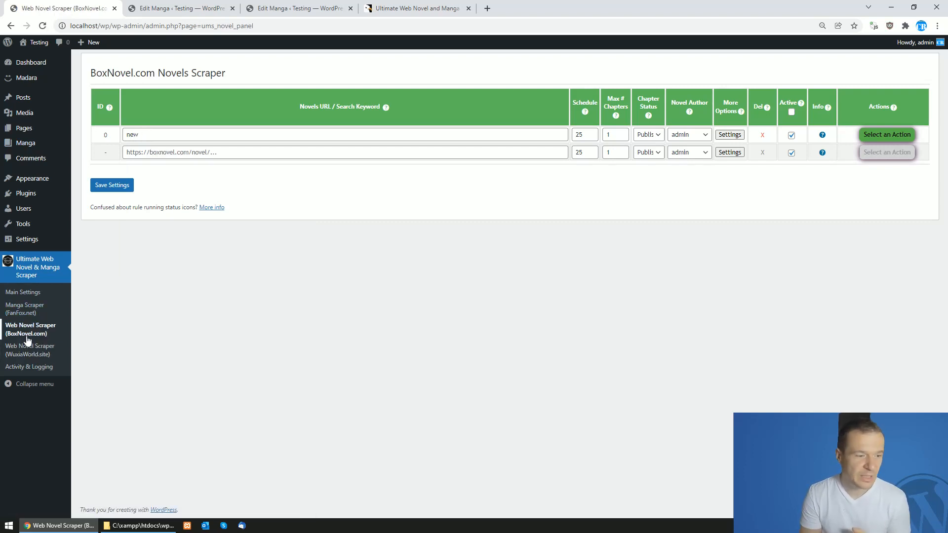